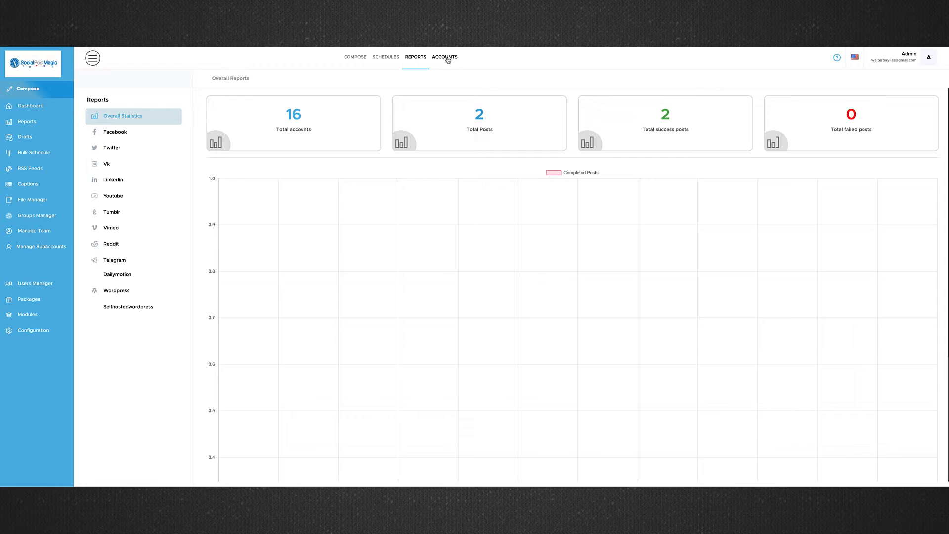
# Show the 13 connected Facebook pages and groups from the Accounts overview
pyautogui.click(444, 57)
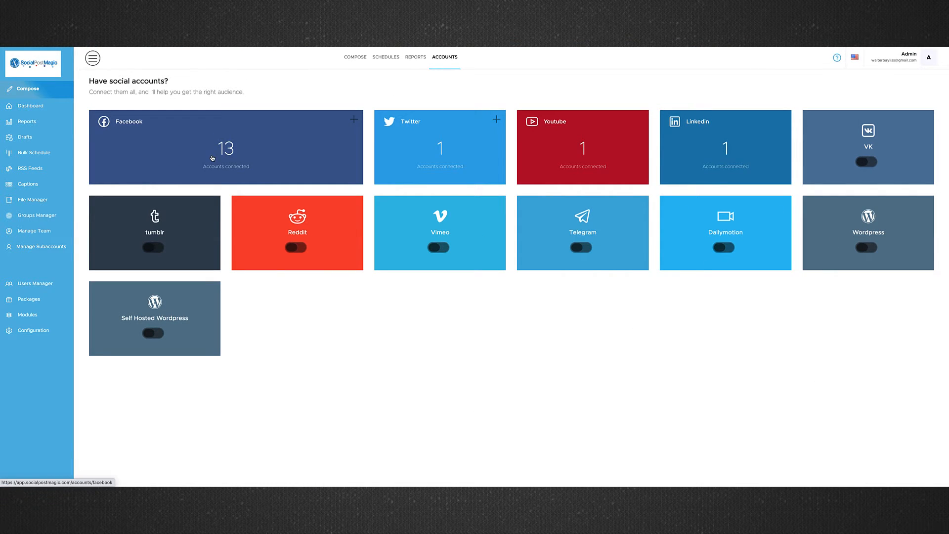
pyautogui.click(226, 148)
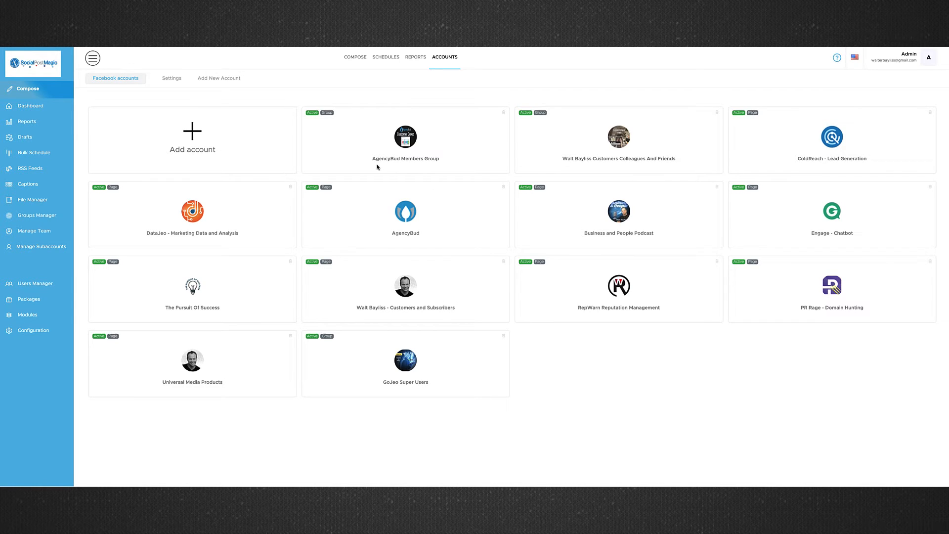
pyautogui.moveTo(559, 284)
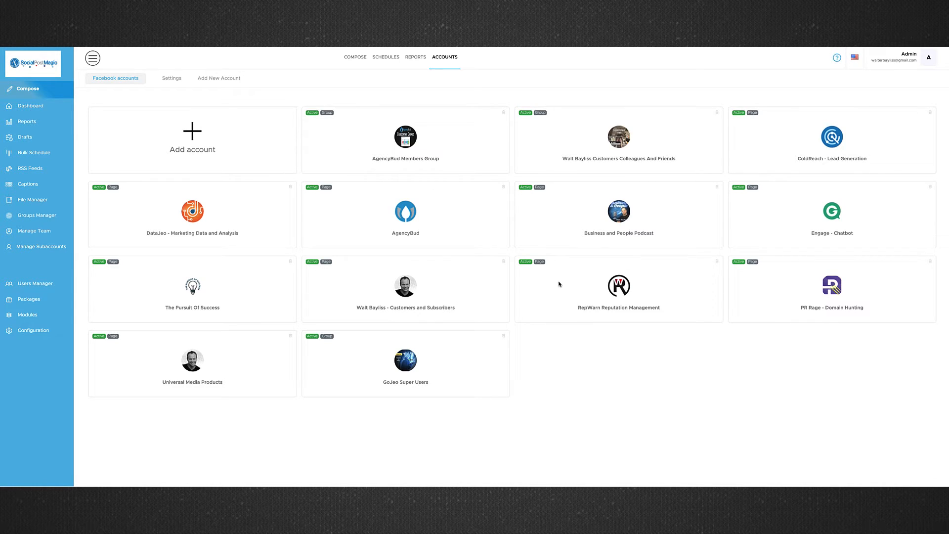
pyautogui.moveTo(258, 155)
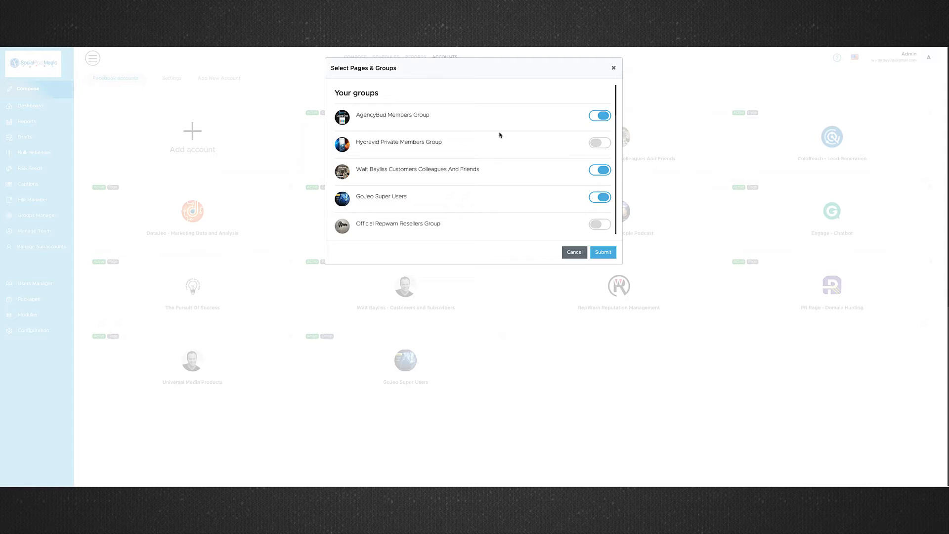
# Review the Select Pages & Groups list and close it, returning to the accounts overview
pyautogui.scroll(-3)
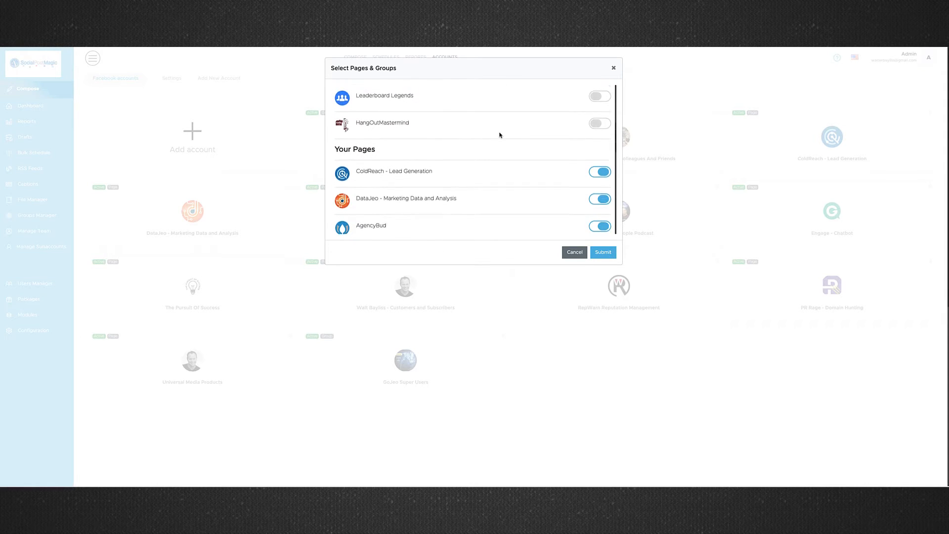
pyautogui.scroll(-3)
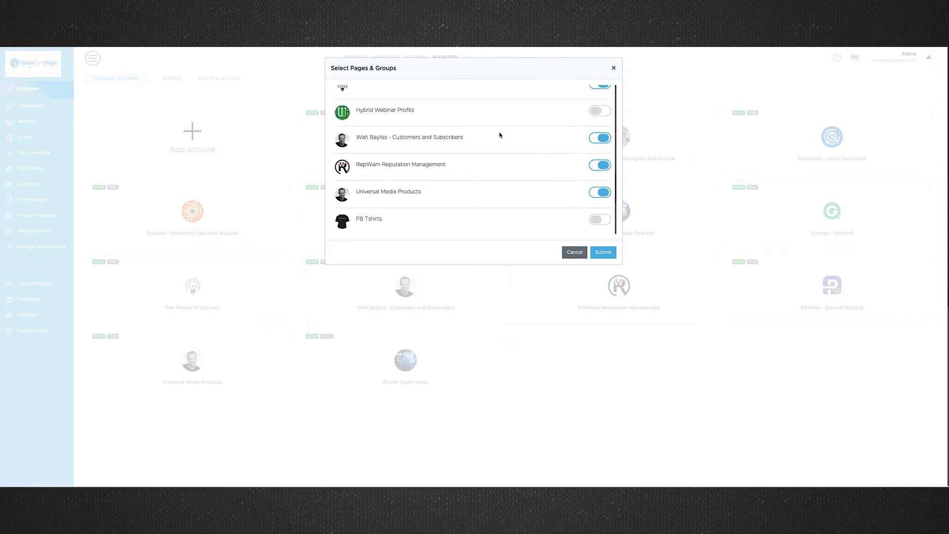
pyautogui.scroll(-3)
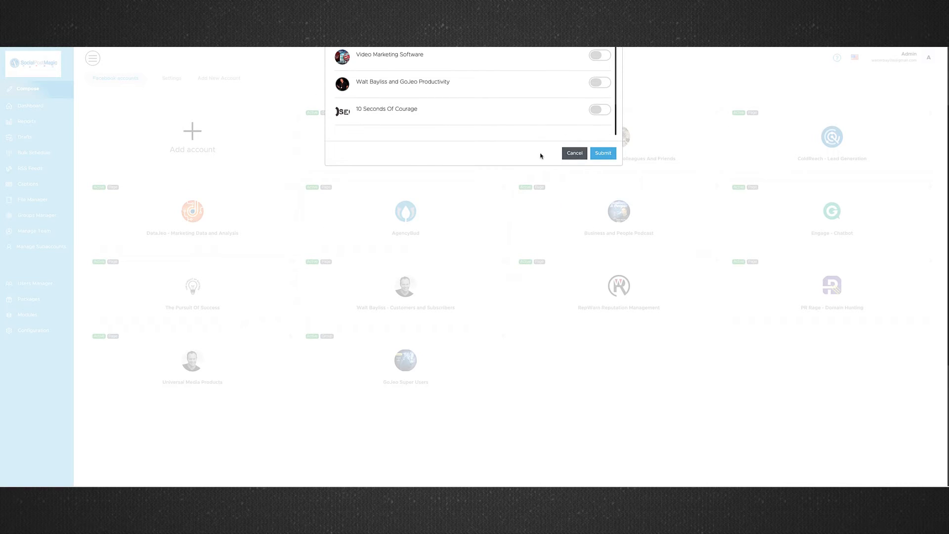
pyautogui.click(573, 153)
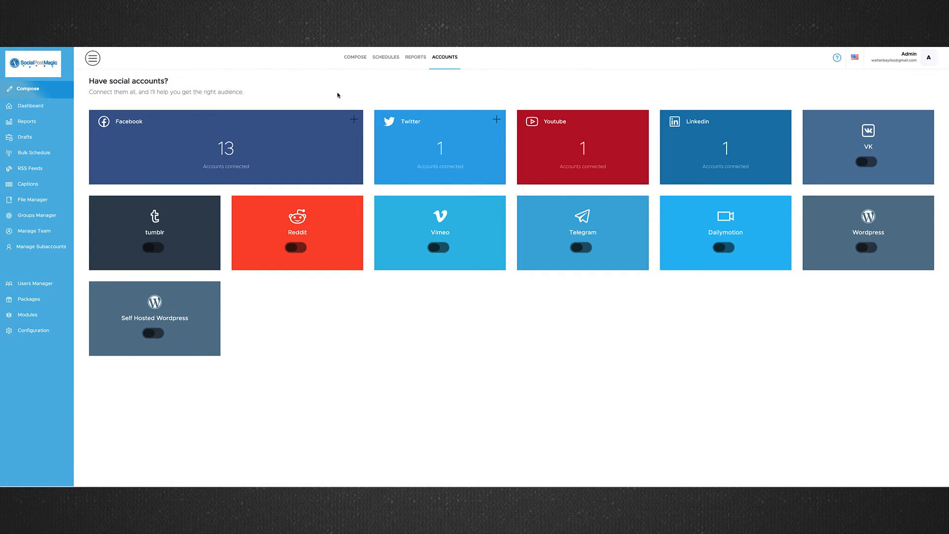
pyautogui.moveTo(707, 138)
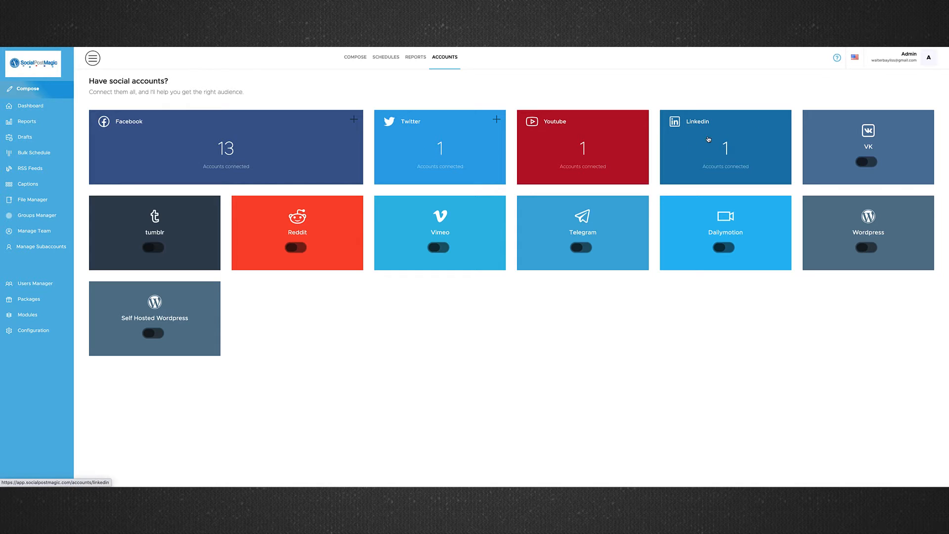
pyautogui.moveTo(355, 275)
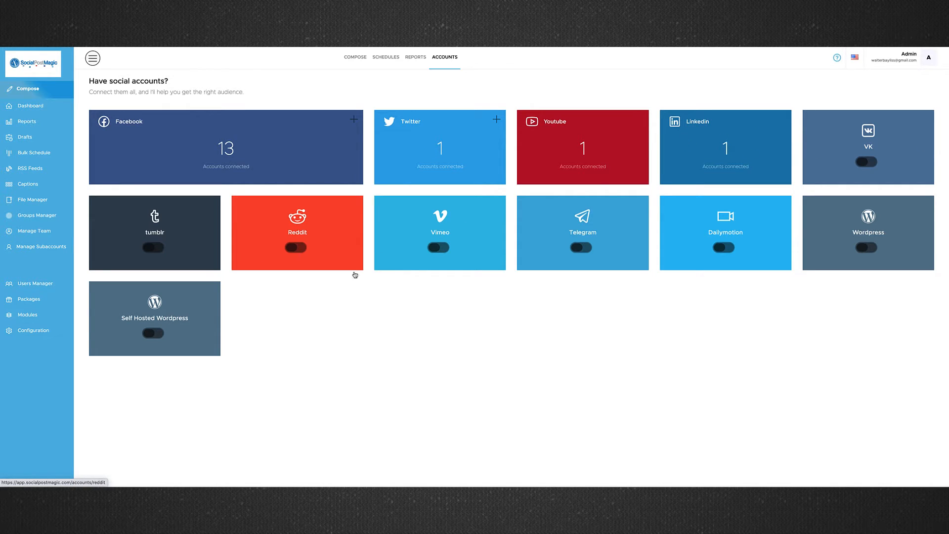
pyautogui.moveTo(365, 278)
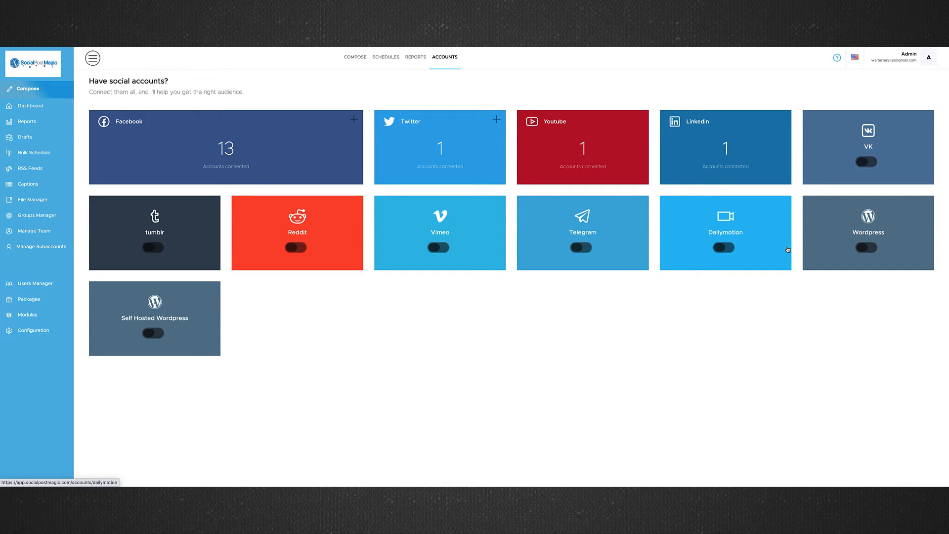
pyautogui.moveTo(450, 137)
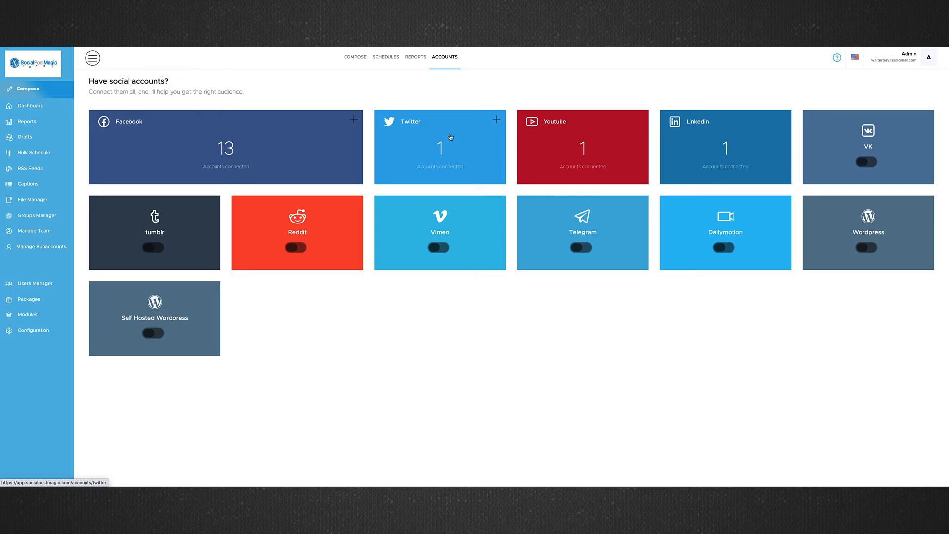
pyautogui.moveTo(219, 69)
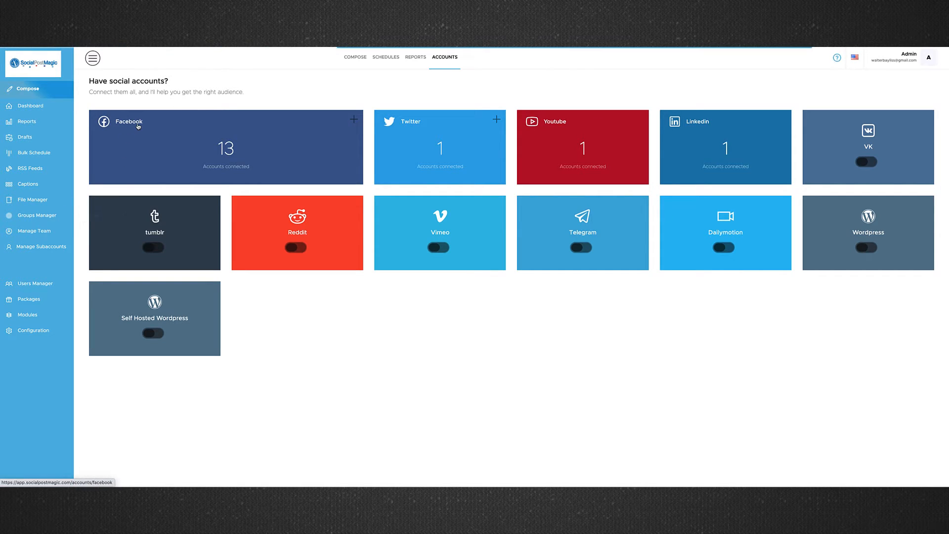
# Show the Groups Manager page listing Client 1, AgencyBud and Personal. Content to all
pyautogui.click(36, 215)
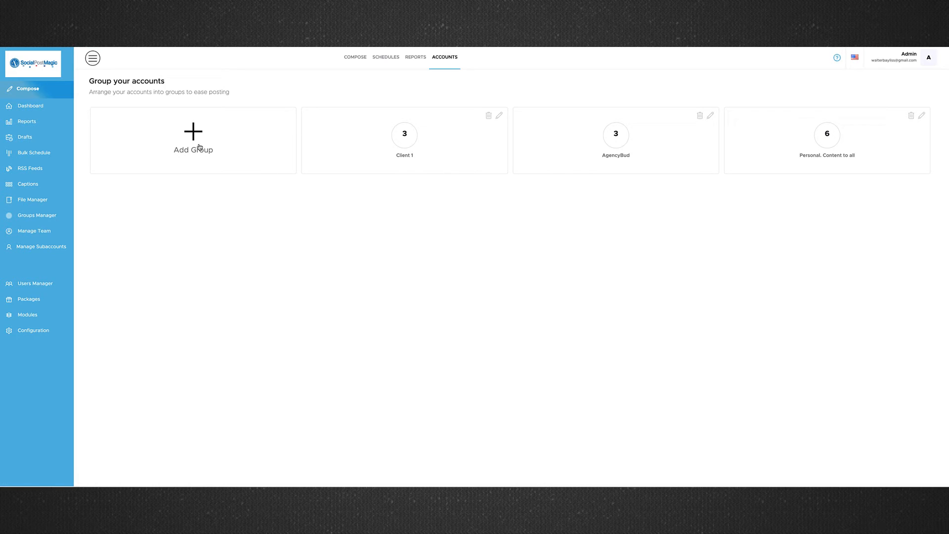
pyautogui.click(194, 140)
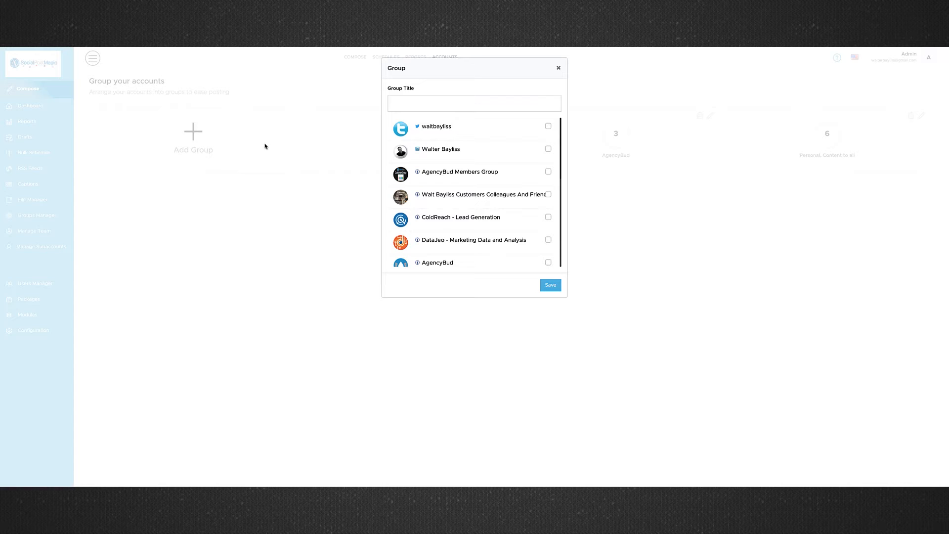
pyautogui.click(474, 103)
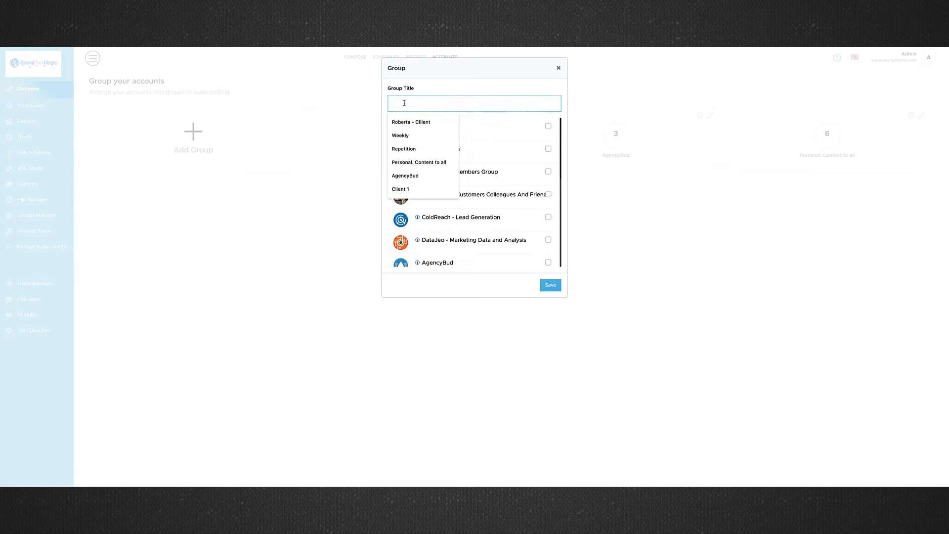
pyautogui.write('Fishing')
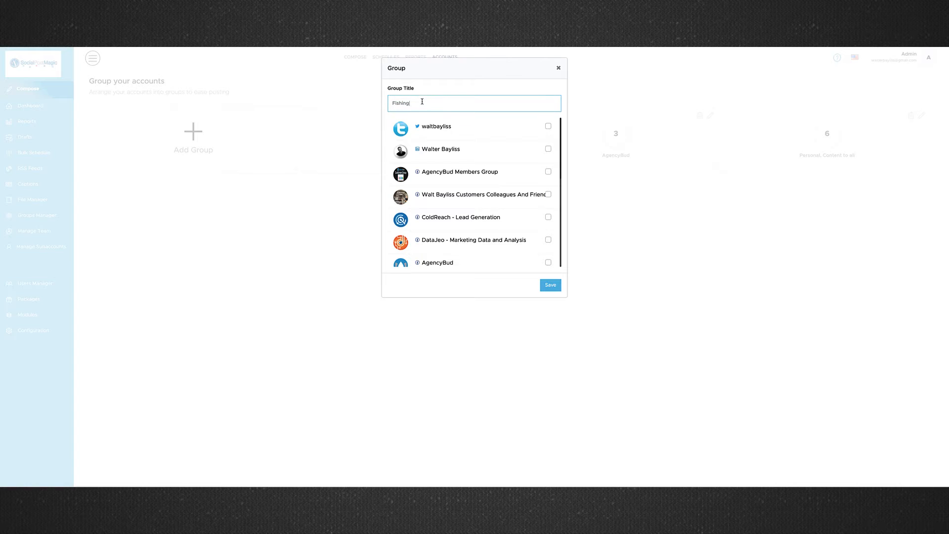
pyautogui.scroll(-3)
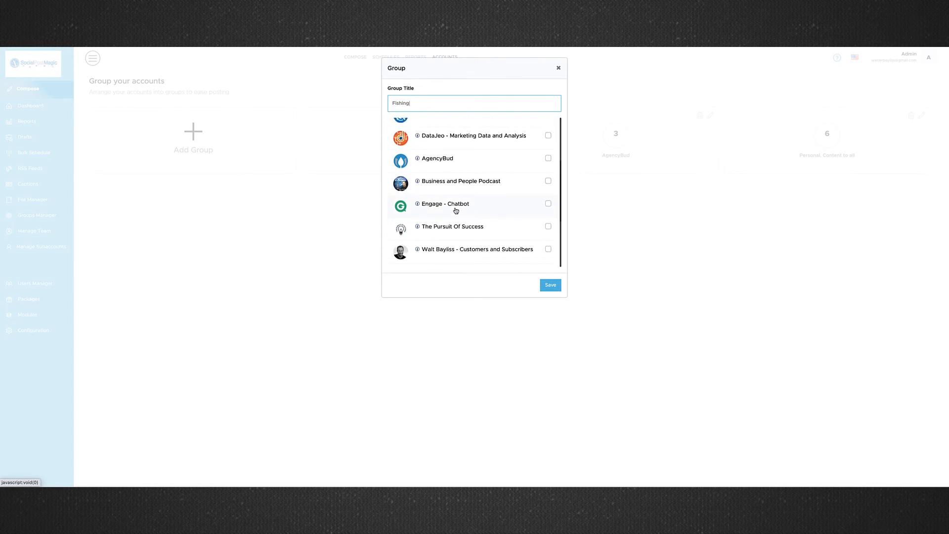
pyautogui.click(558, 67)
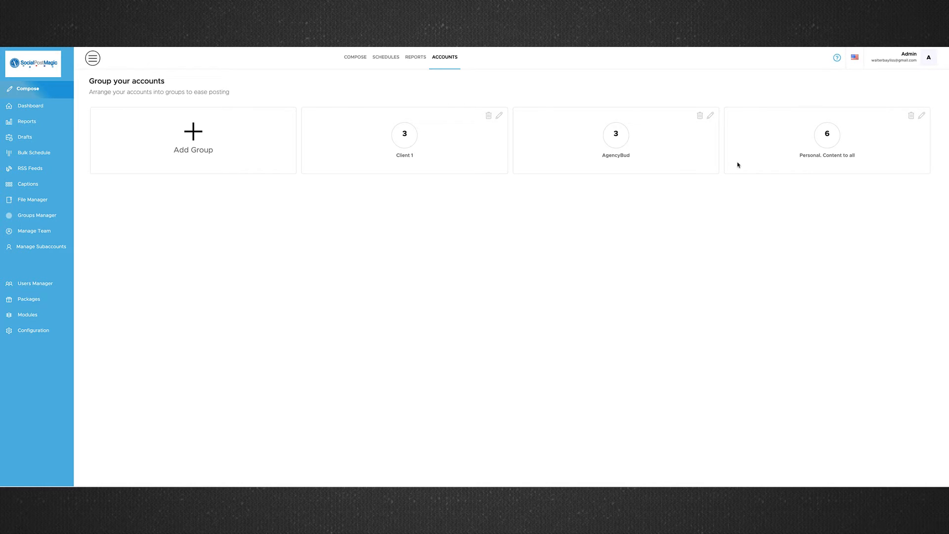
pyautogui.moveTo(676, 165)
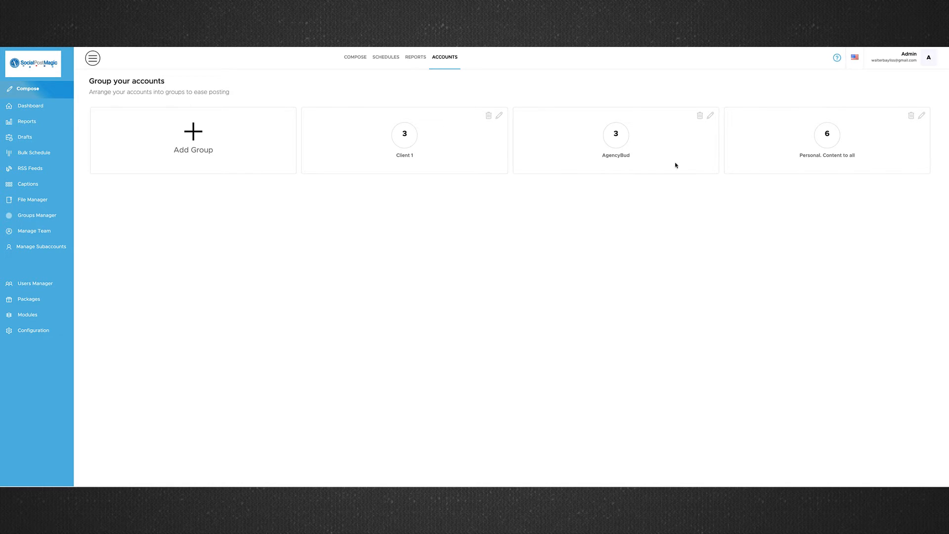
pyautogui.moveTo(359, 92)
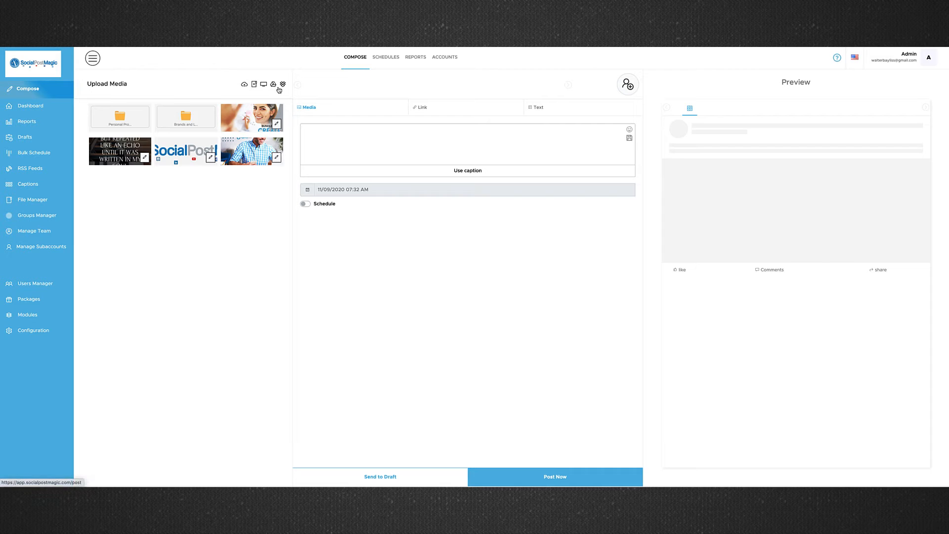
pyautogui.moveTo(251, 118)
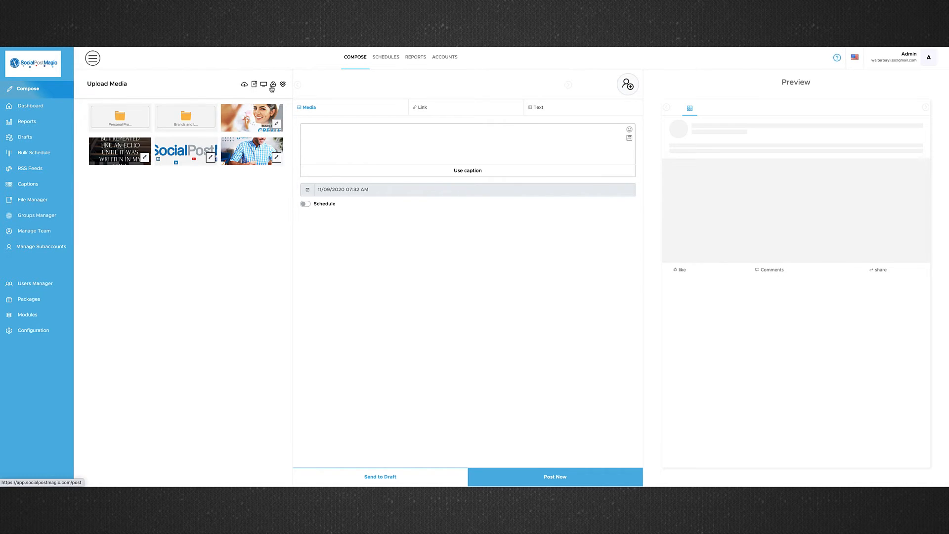
pyautogui.moveTo(250, 118)
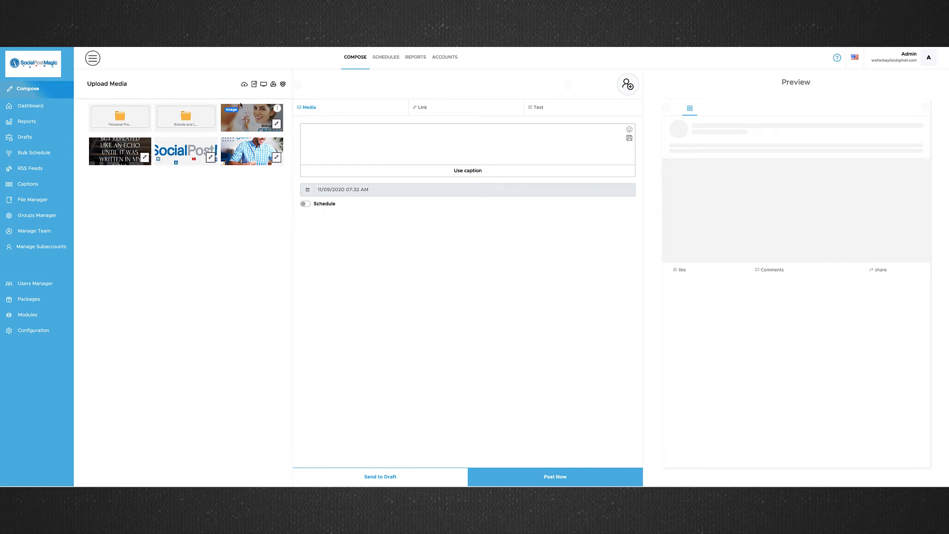
# Attach the checked-shirt photo to the post and bring up the account picker
pyautogui.click(251, 151)
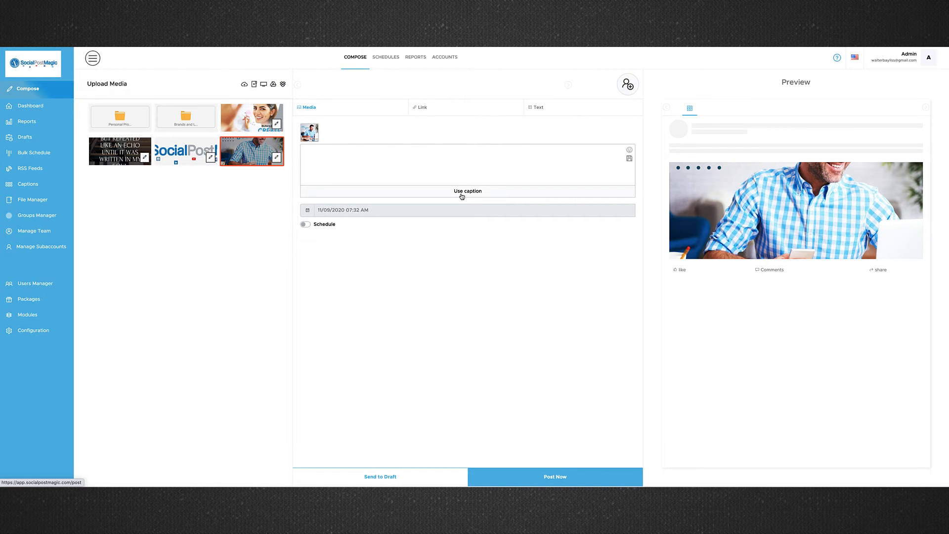
pyautogui.click(628, 84)
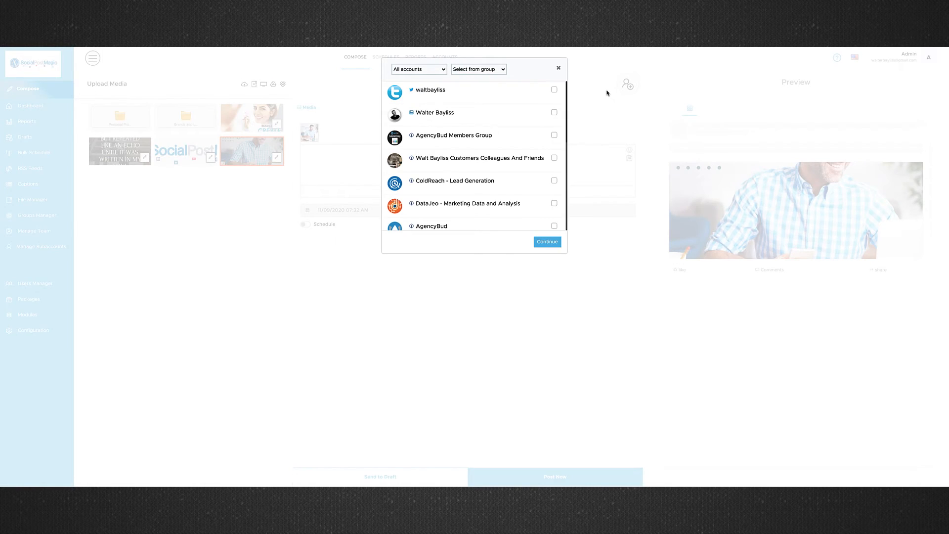
# Send the post to the six accounts in the 'Personal. Content to all' group and activate the caption box
pyautogui.click(477, 69)
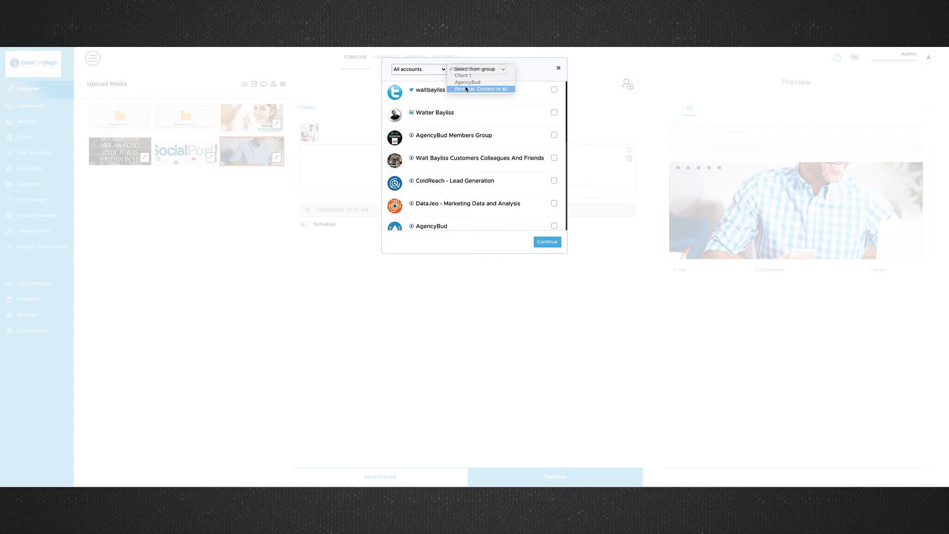
pyautogui.click(546, 241)
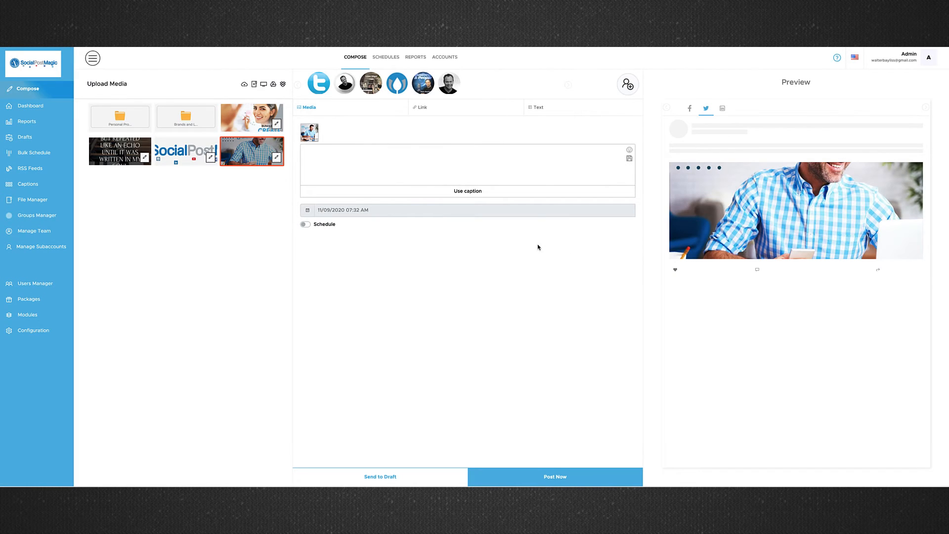
pyautogui.moveTo(513, 126)
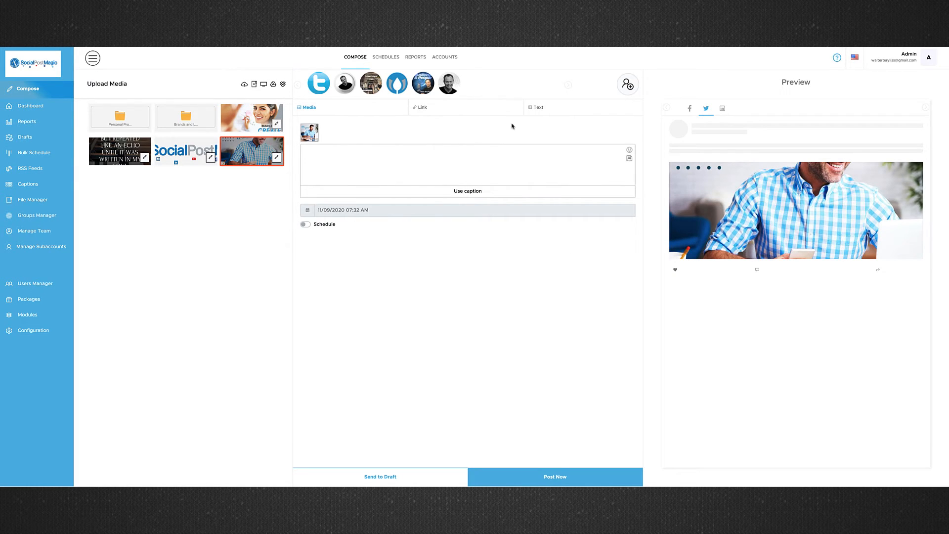
pyautogui.click(467, 168)
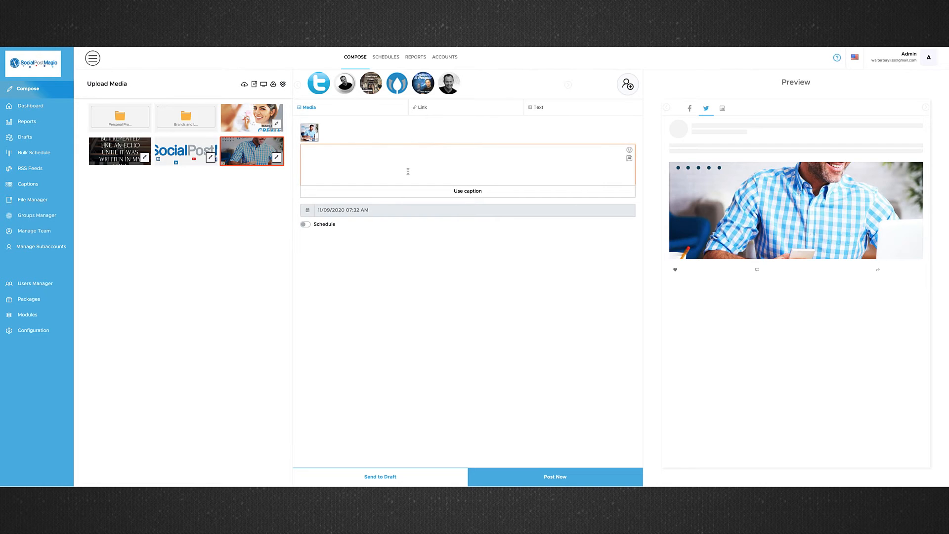
# Insert the saved caption 'Don't be tempted to break momentum—work through it.' into the post
pyautogui.write('This is my new social post')
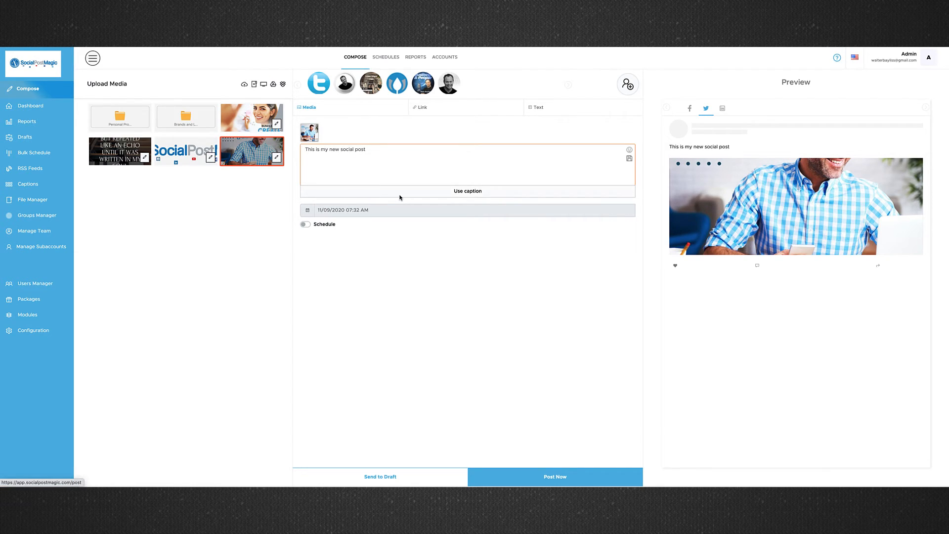
pyautogui.click(467, 191)
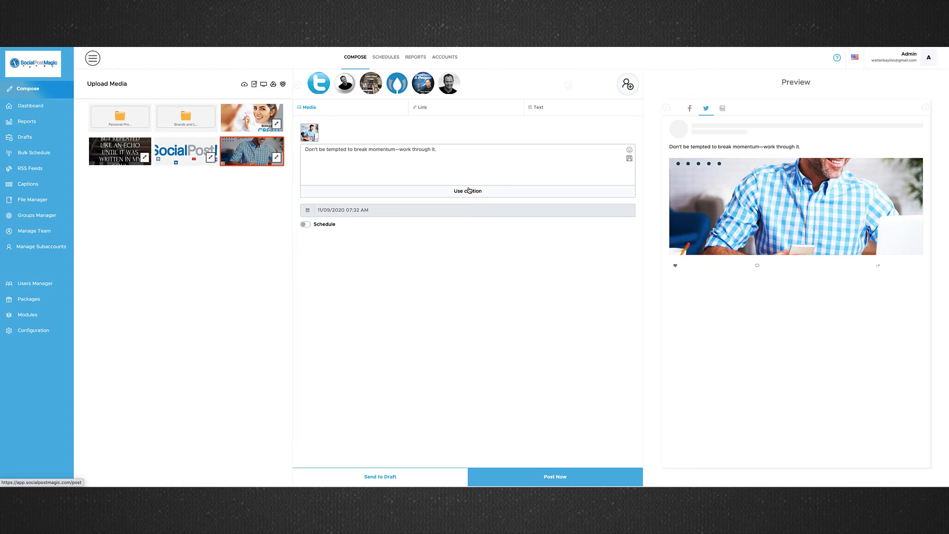
pyautogui.moveTo(621, 207)
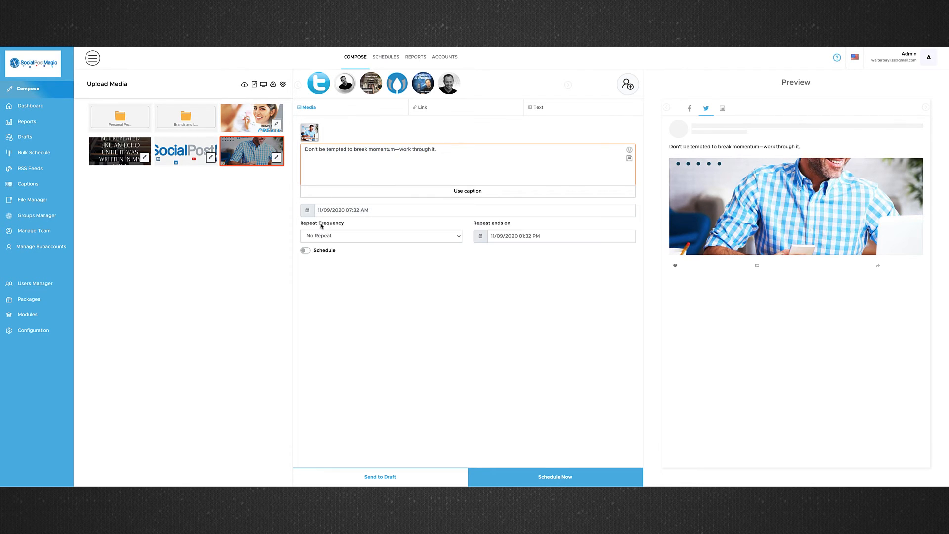
# Schedule the post to repeat every 49 days, ending February 3, 2021 at 01:32 PM
pyautogui.click(306, 250)
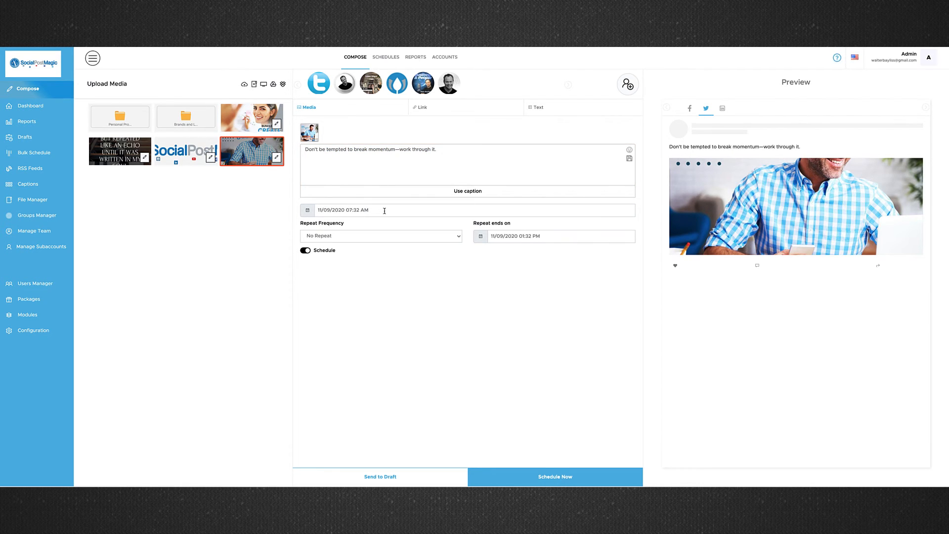
pyautogui.click(380, 235)
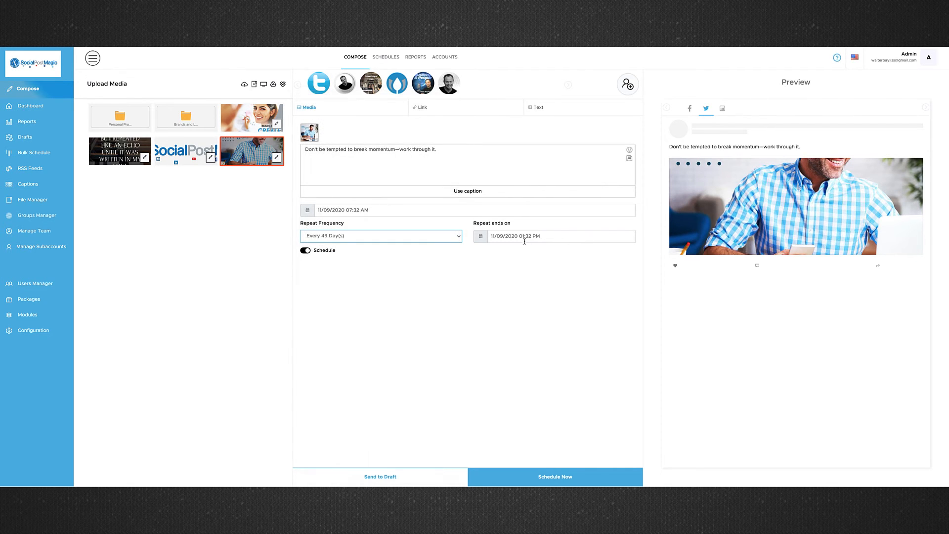
pyautogui.click(557, 236)
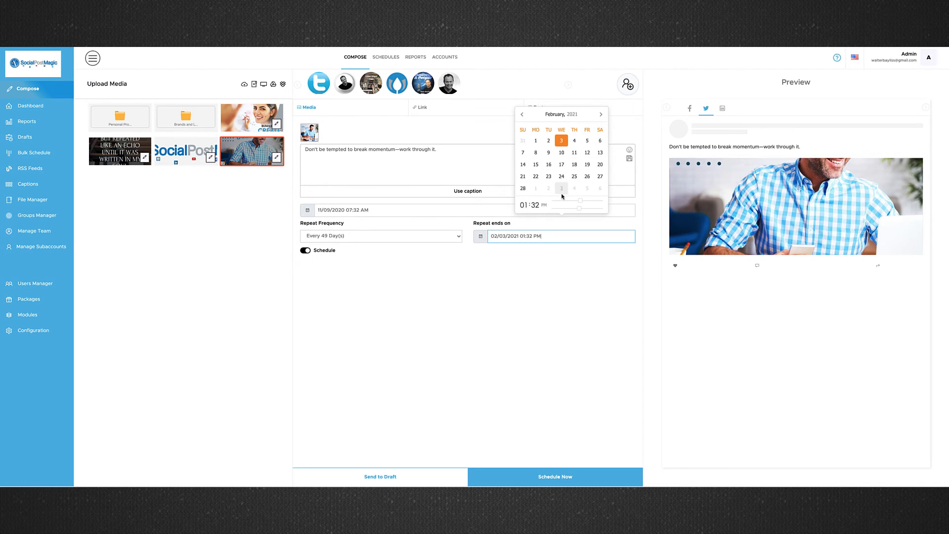
pyautogui.click(466, 166)
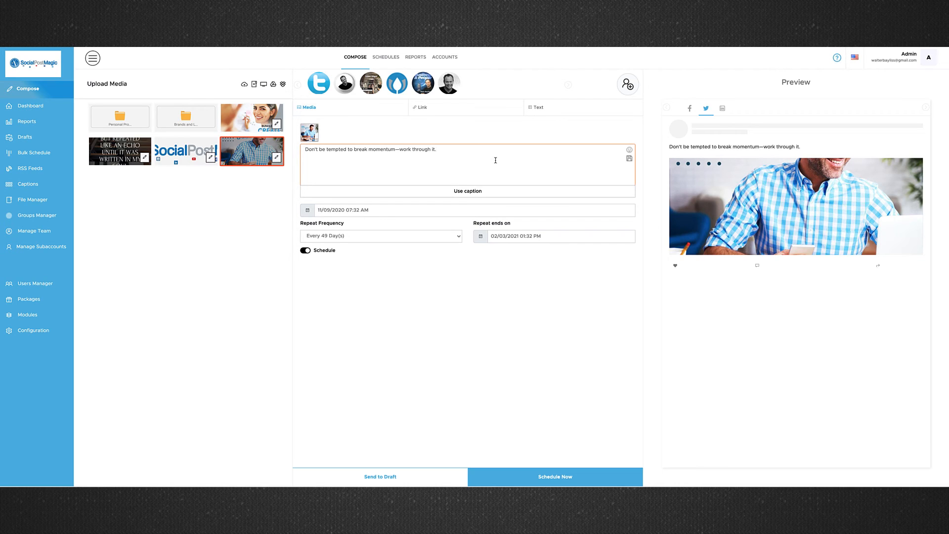
pyautogui.moveTo(468, 194)
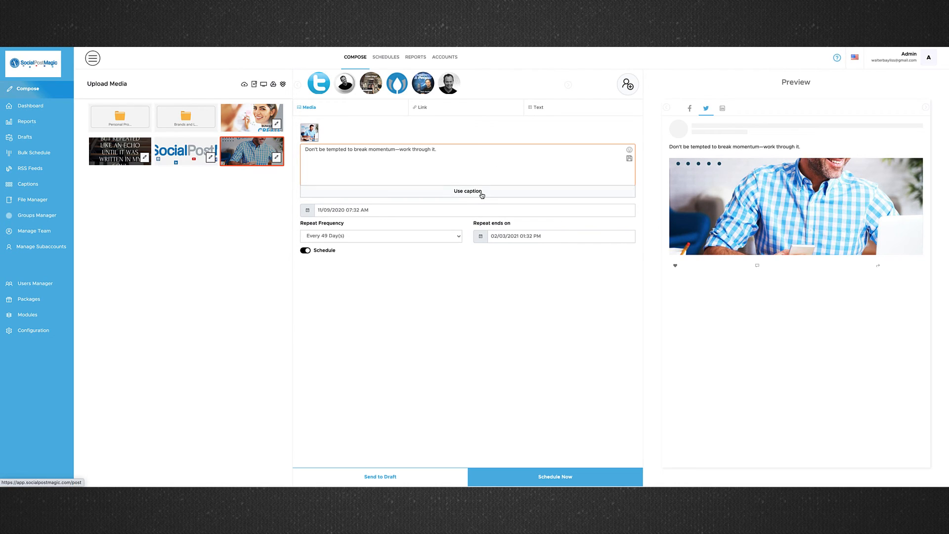
pyautogui.moveTo(410, 144)
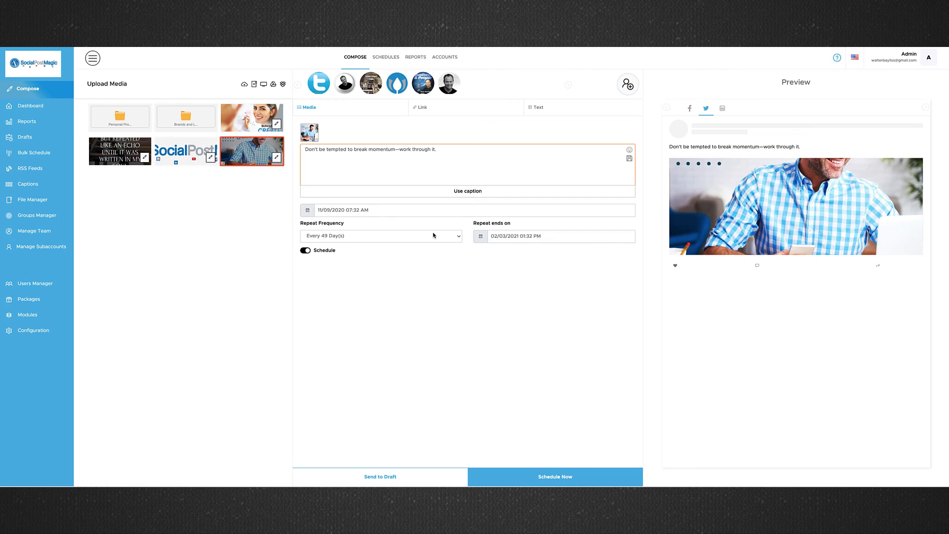
pyautogui.moveTo(347, 239)
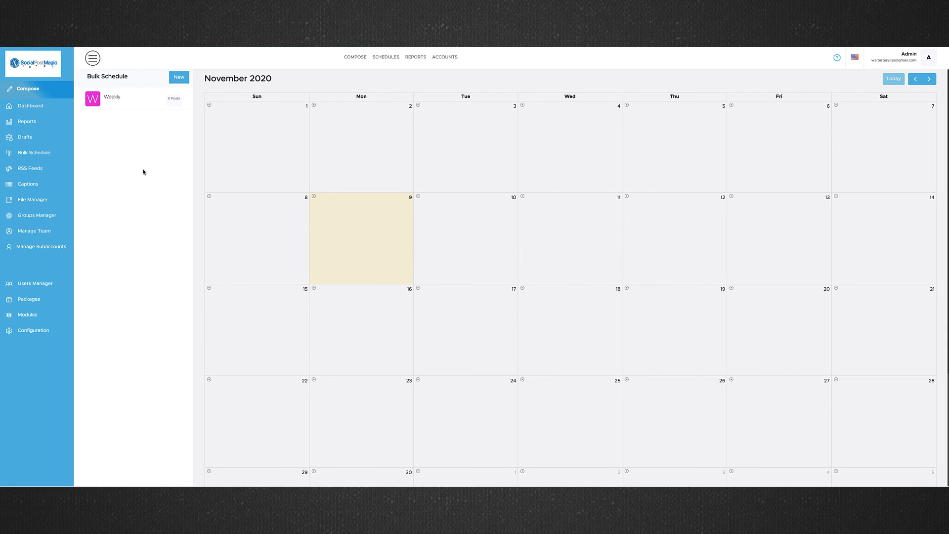
pyautogui.moveTo(314, 196)
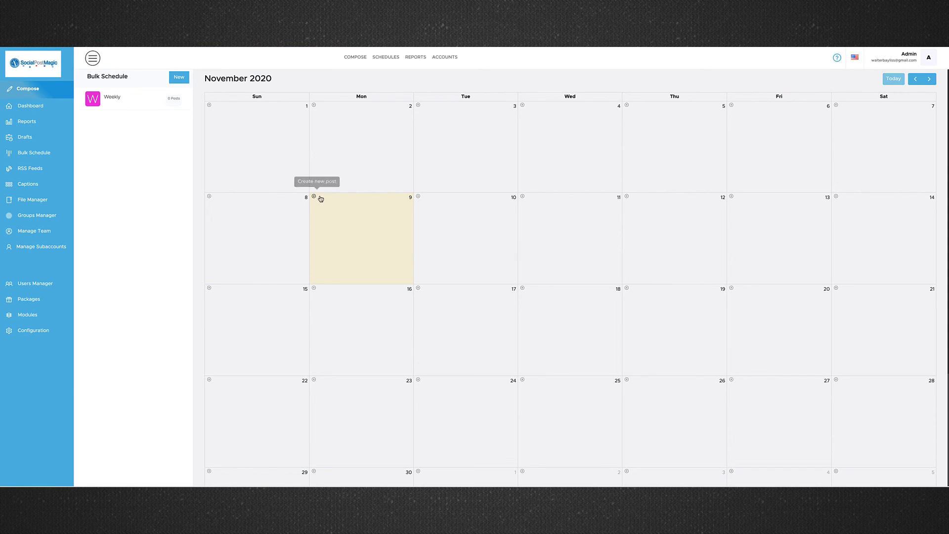
# Start a new blank post on November 9, 2020 from the bulk schedule calendar
pyautogui.click(314, 197)
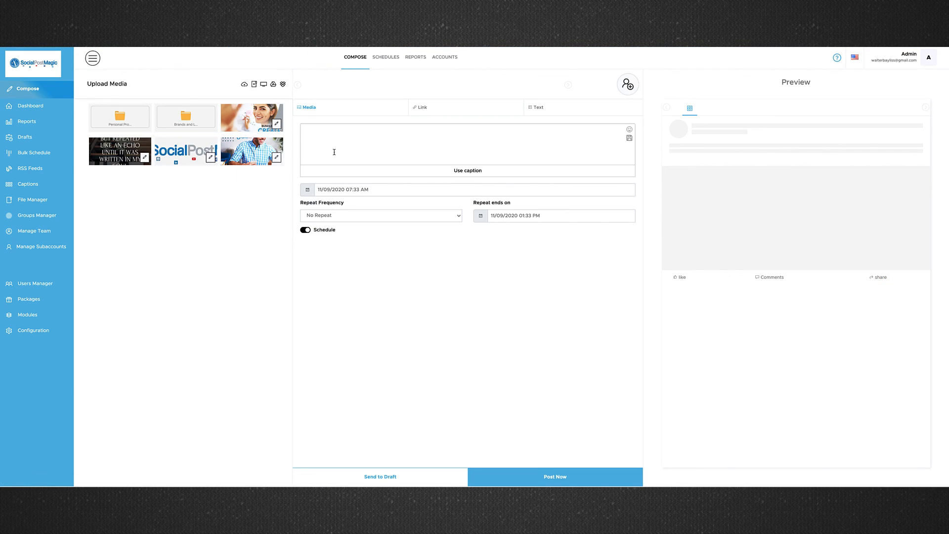
pyautogui.moveTo(32, 152)
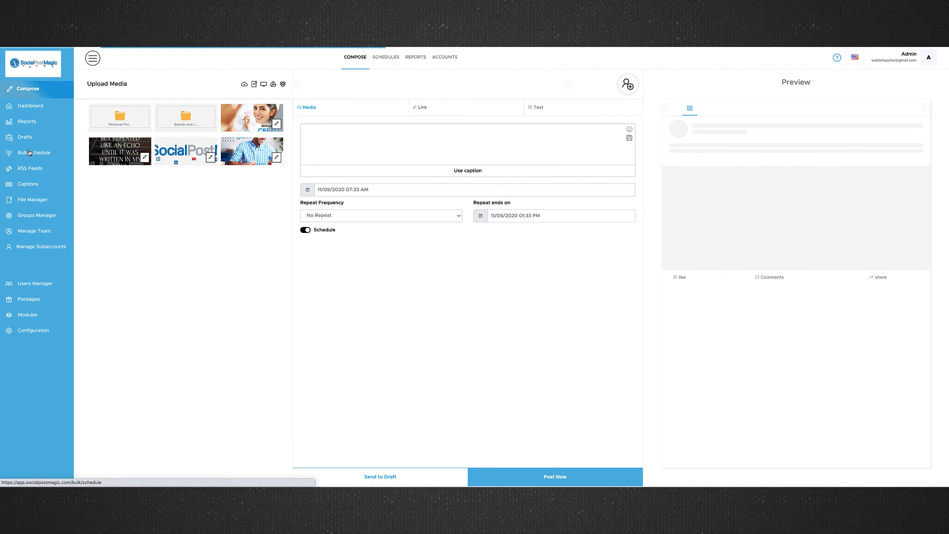
# Show the Facebook report with 0 queued, 2 successful and 0 failed posts
pyautogui.click(415, 56)
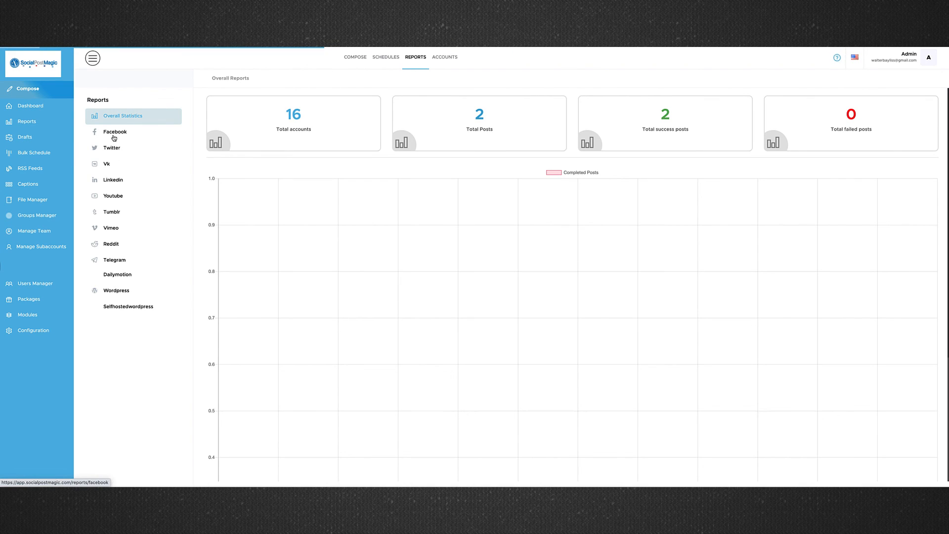
pyautogui.click(115, 132)
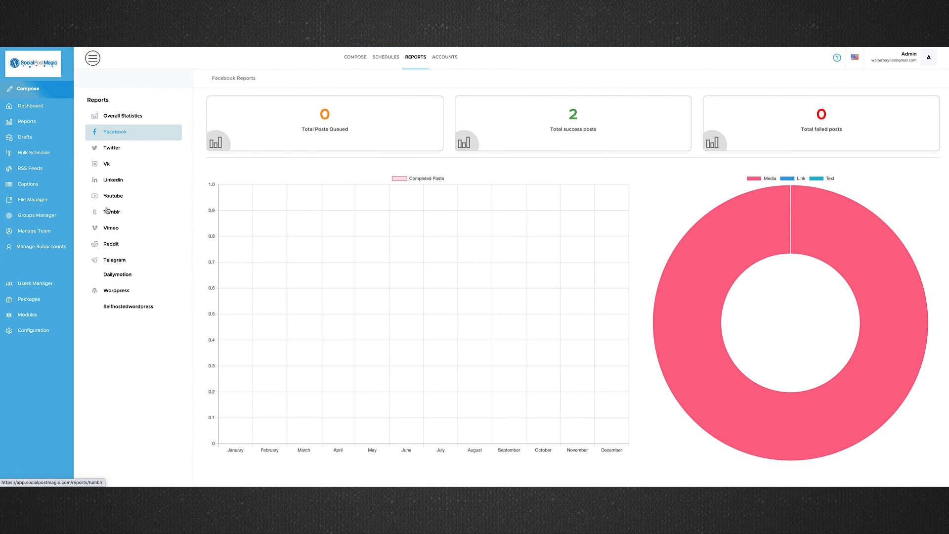
pyautogui.moveTo(435, 369)
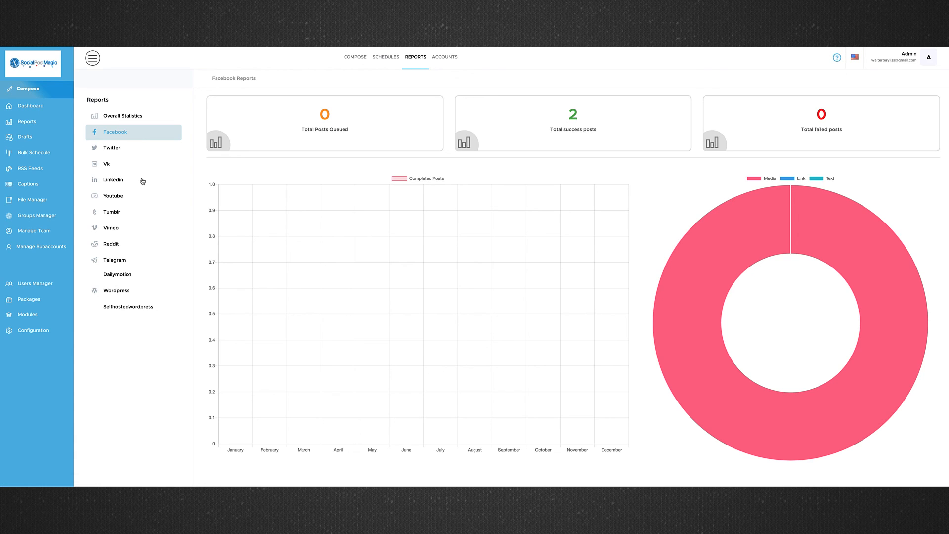
pyautogui.moveTo(26, 121)
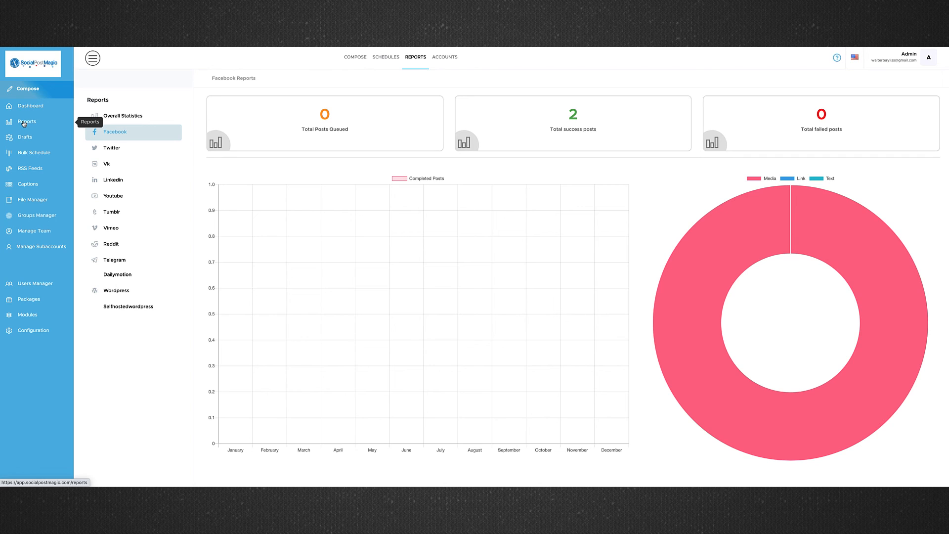